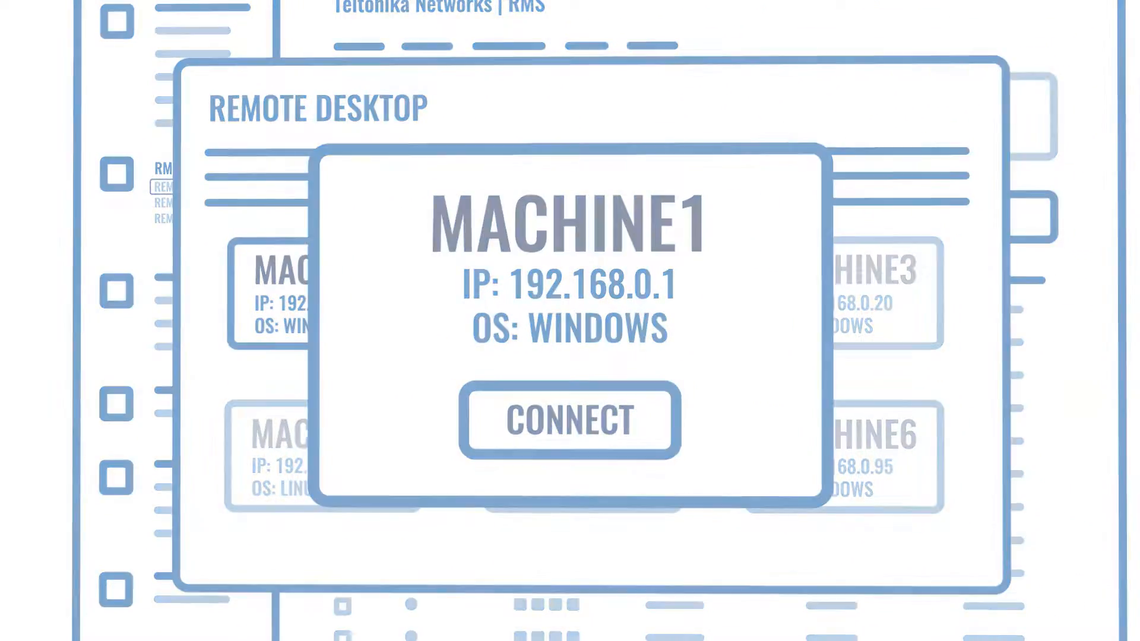
Go to RMS Connect > Remote Desktop and expand the REMOTE menu for adding remotes.
{"action": "left_click", "coordinate": [569, 422]}
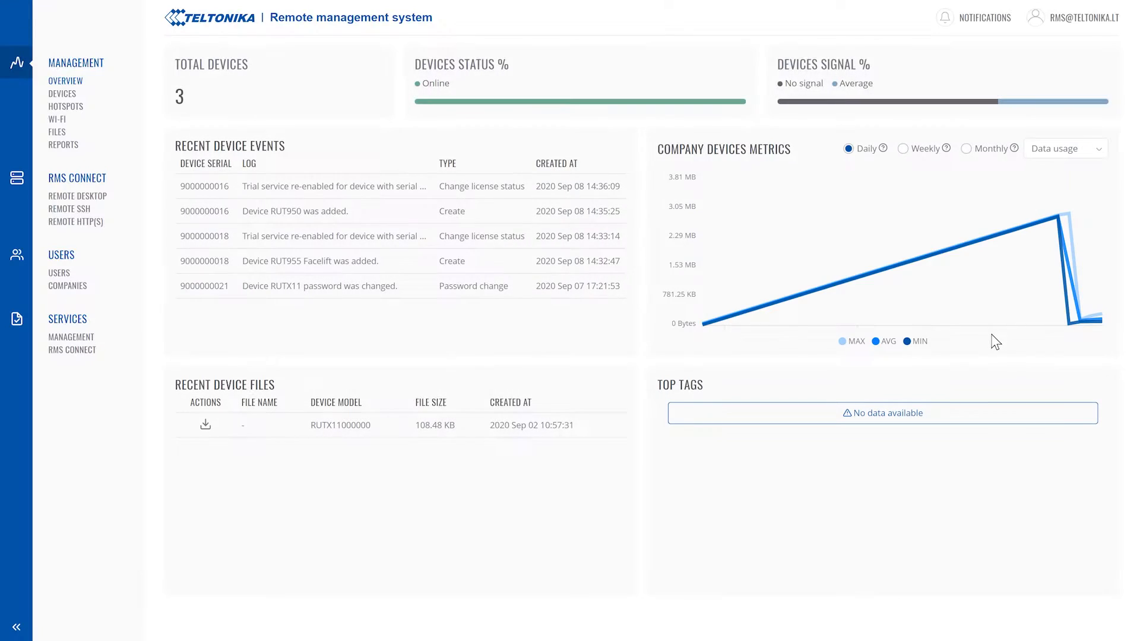
{"action": "mouse_move", "coordinate": [700, 324]}
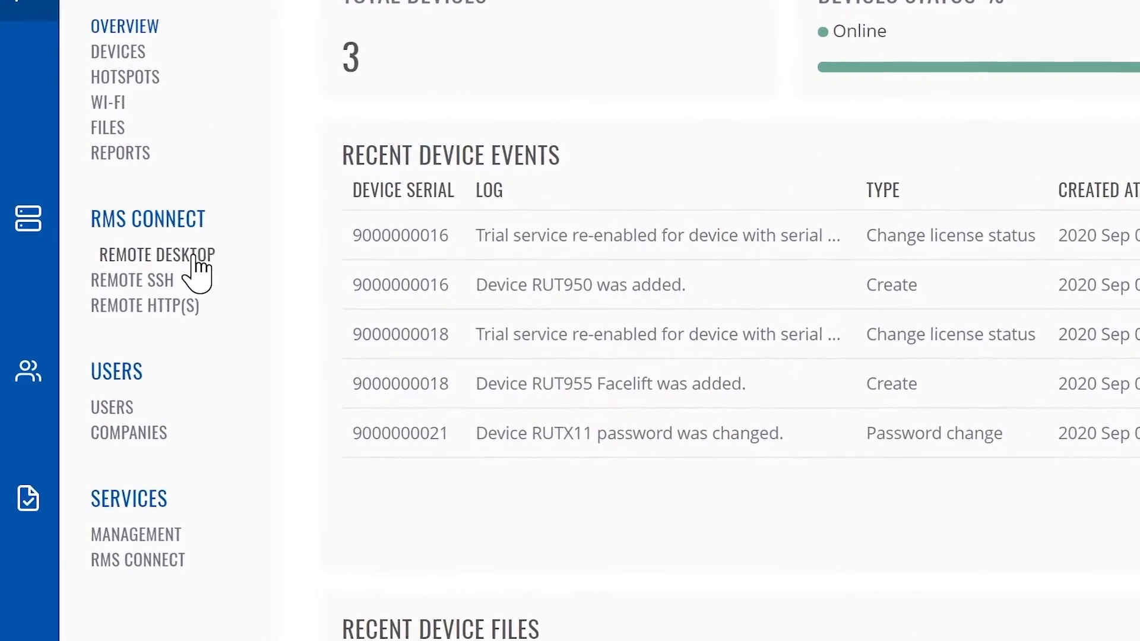
{"action": "left_click", "coordinate": [156, 254]}
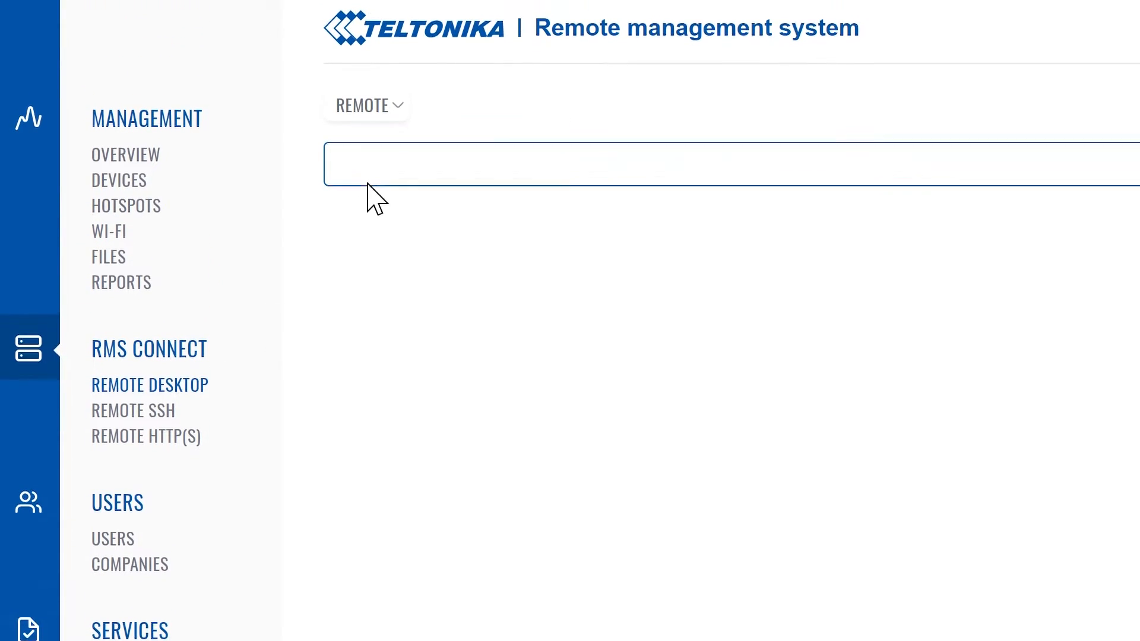
{"action": "left_click", "coordinate": [367, 104]}
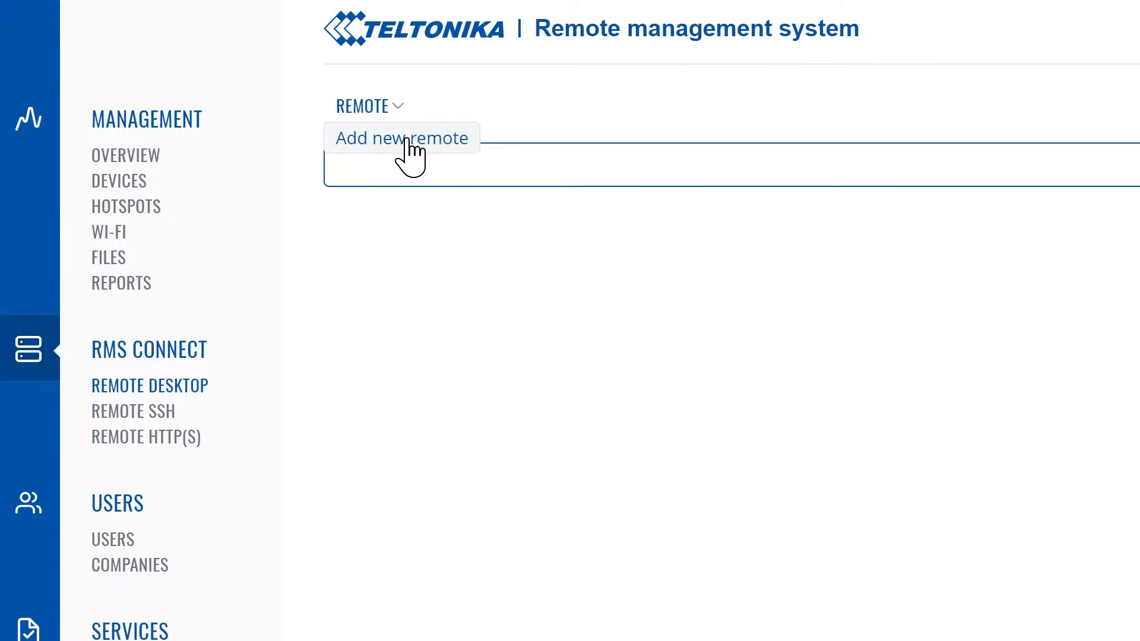
Start a new remote named Demo PC at 192.168.1.100, port 3389, RDP protocol.
{"action": "left_click", "coordinate": [401, 137]}
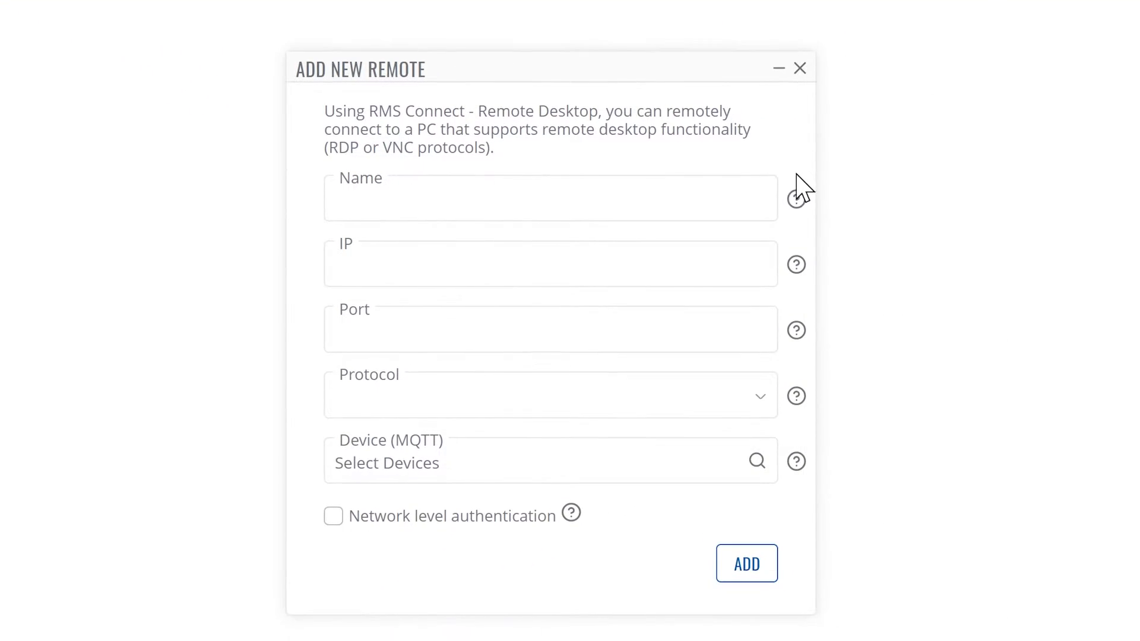
{"action": "mouse_move", "coordinate": [811, 295]}
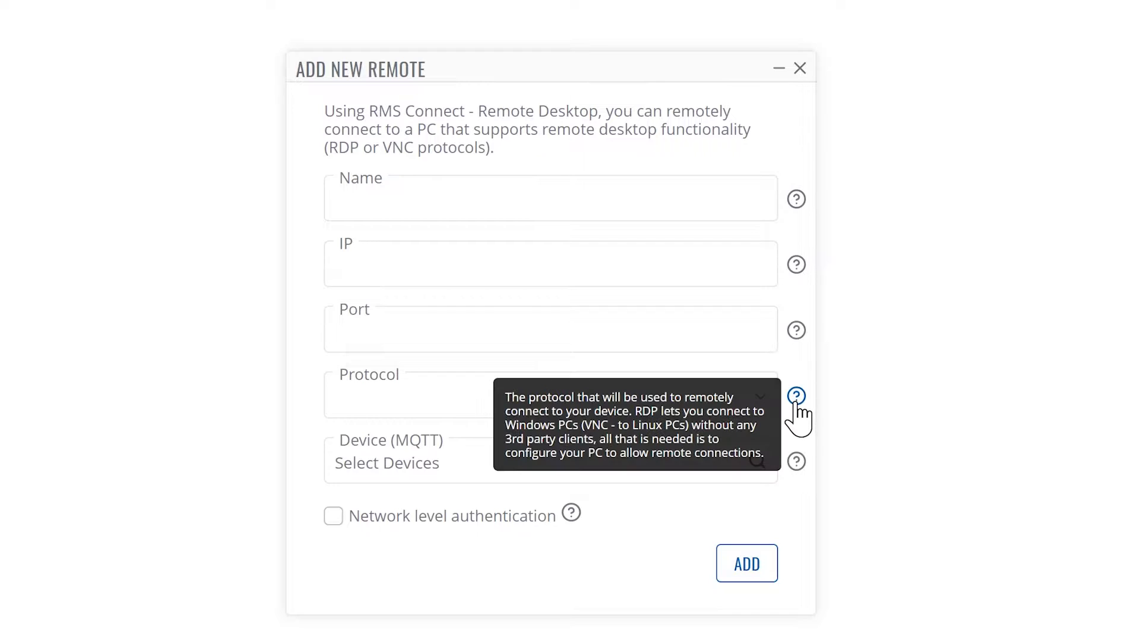
{"action": "type", "text": "Demo PC"}
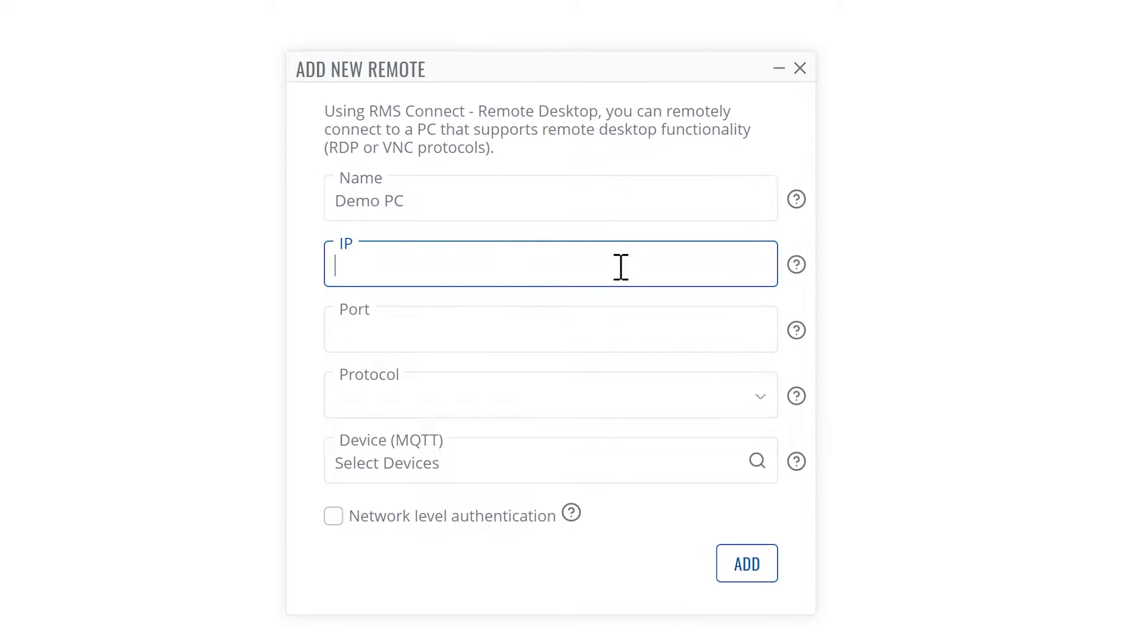
{"action": "type", "text": "192.168.1.100"}
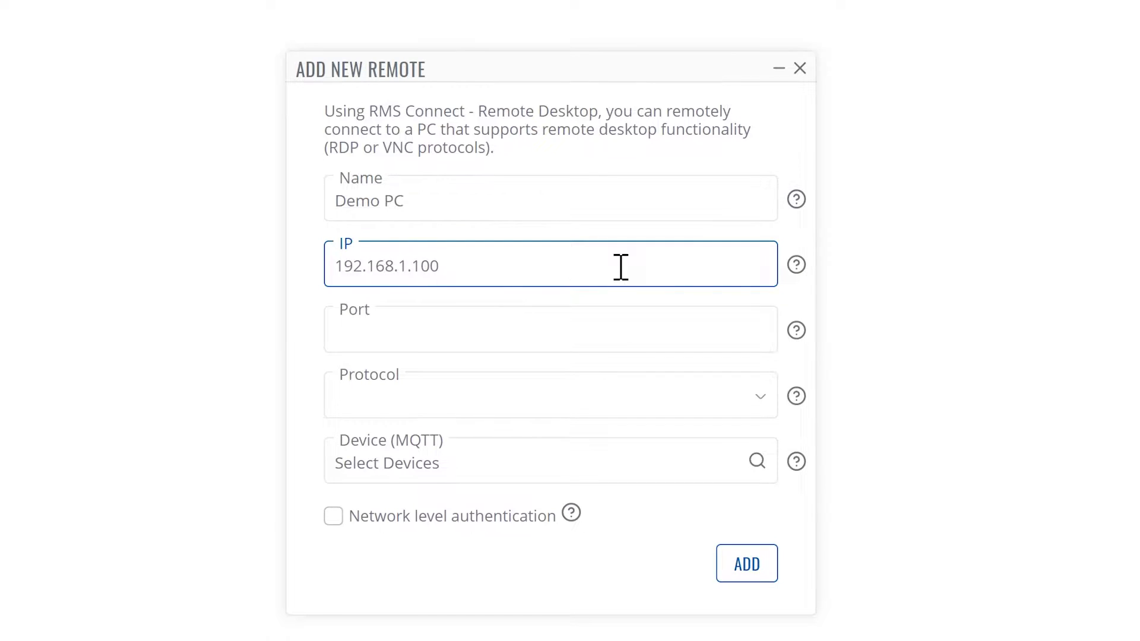
{"action": "mouse_move", "coordinate": [623, 304]}
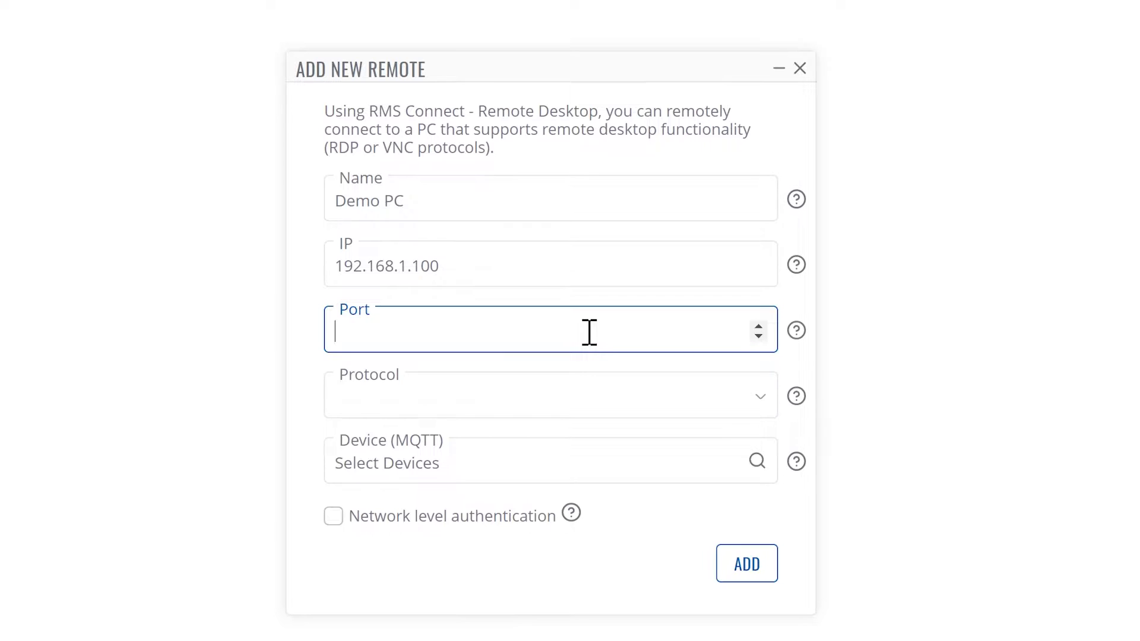
{"action": "type", "text": "3389"}
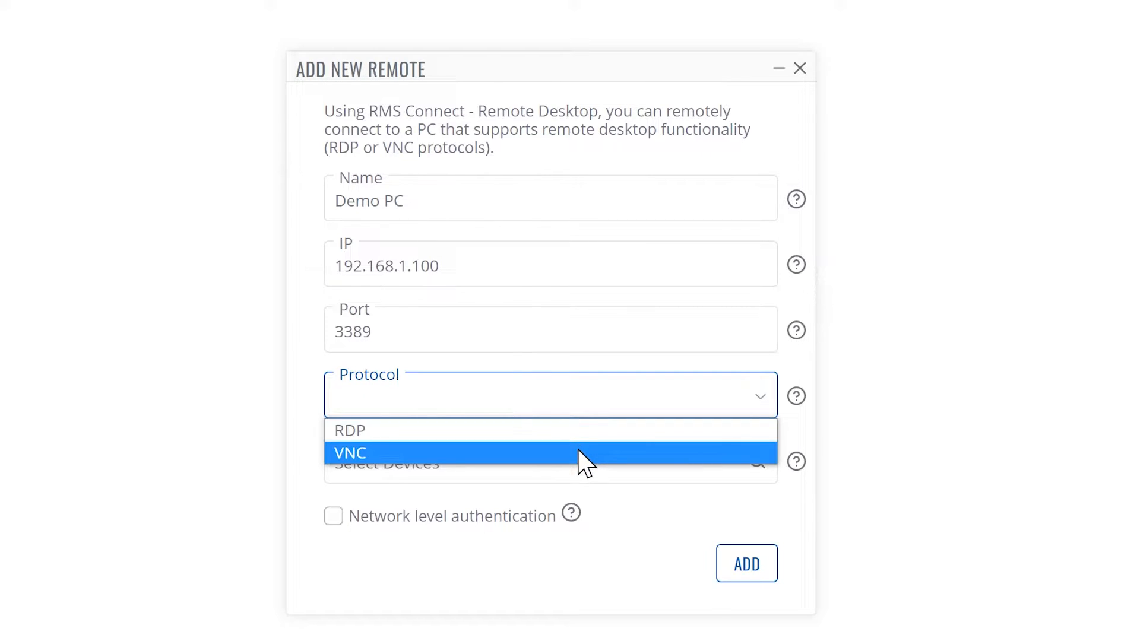
{"action": "mouse_move", "coordinate": [586, 430]}
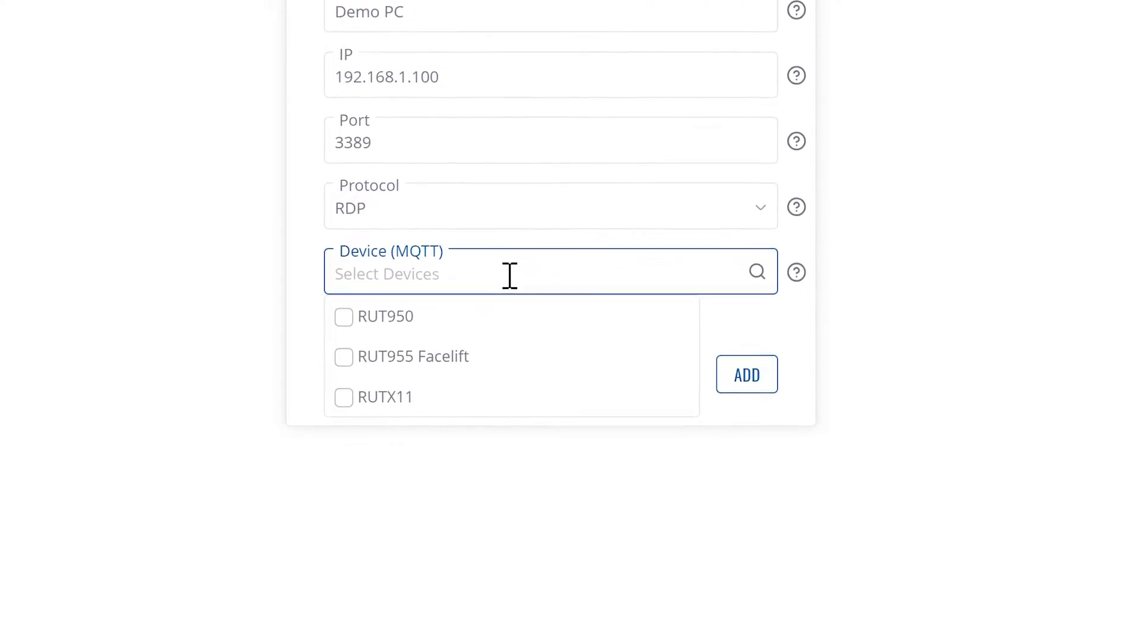
Link the remote to the RUTX11 router and enable network level authentication.
{"action": "left_click", "coordinate": [343, 397]}
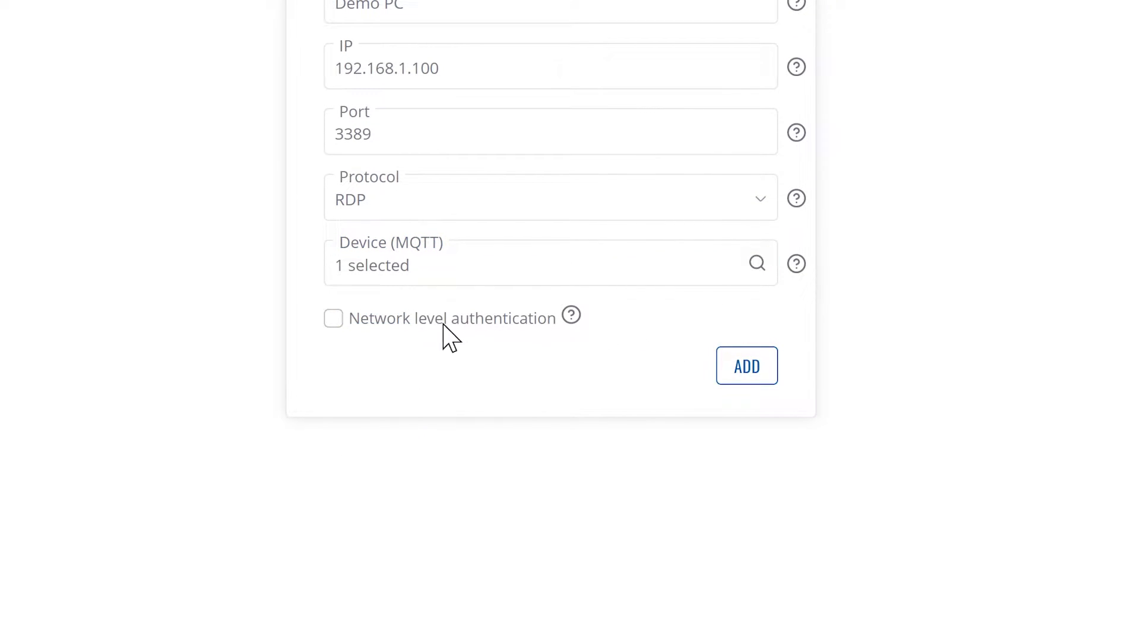
{"action": "left_click", "coordinate": [333, 319]}
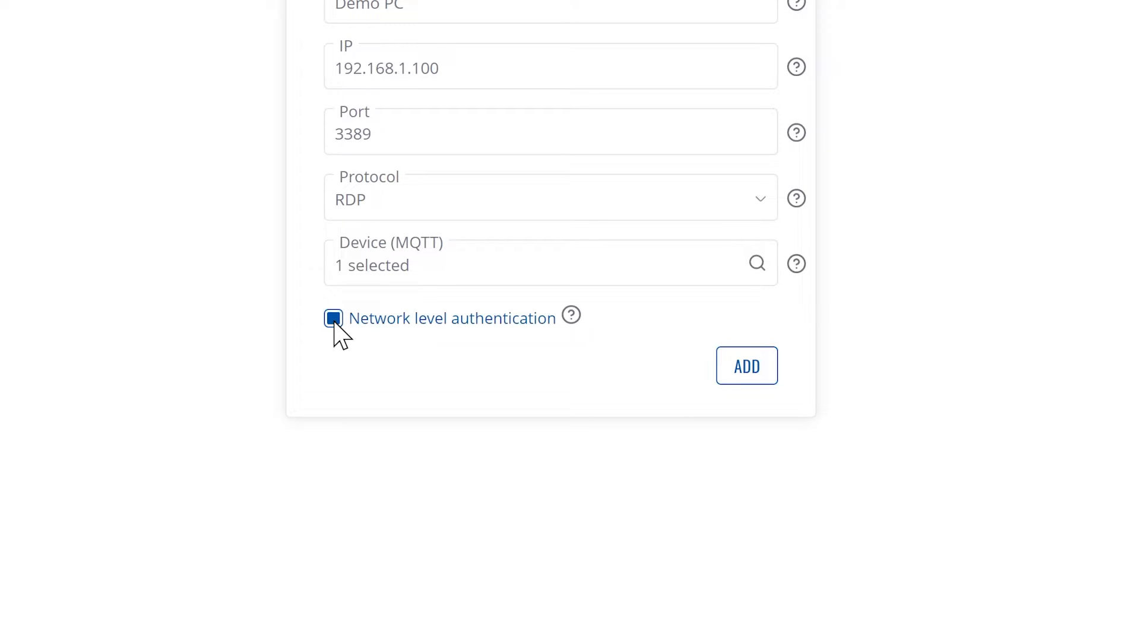
{"action": "mouse_move", "coordinate": [745, 366]}
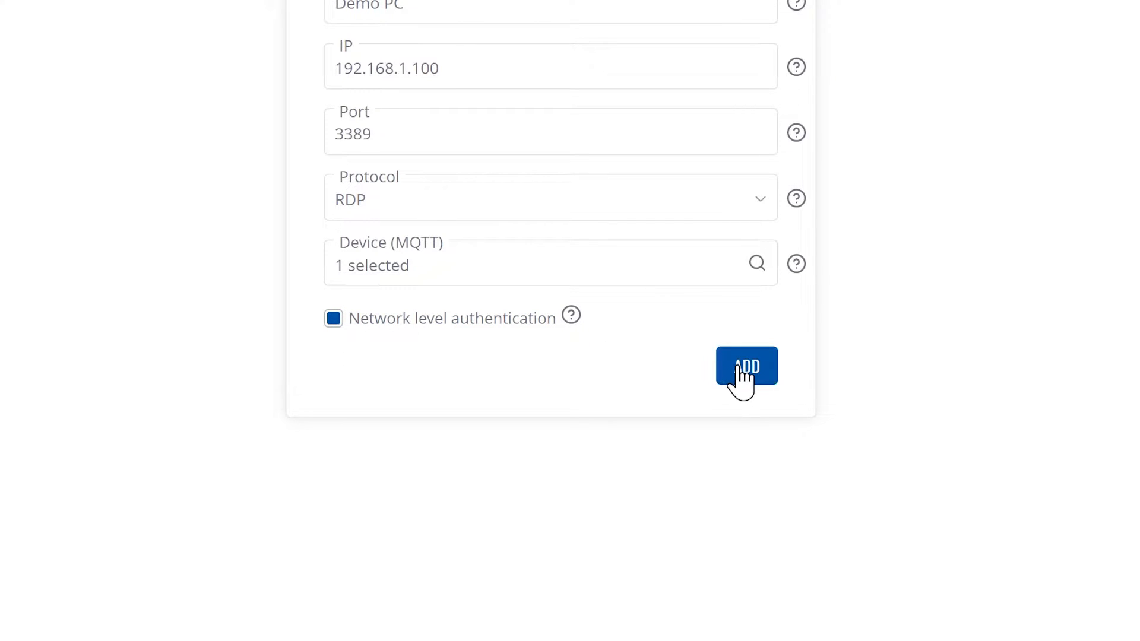
Add the Demo PC remote and dismiss the Action Status success report.
{"action": "left_click", "coordinate": [745, 365]}
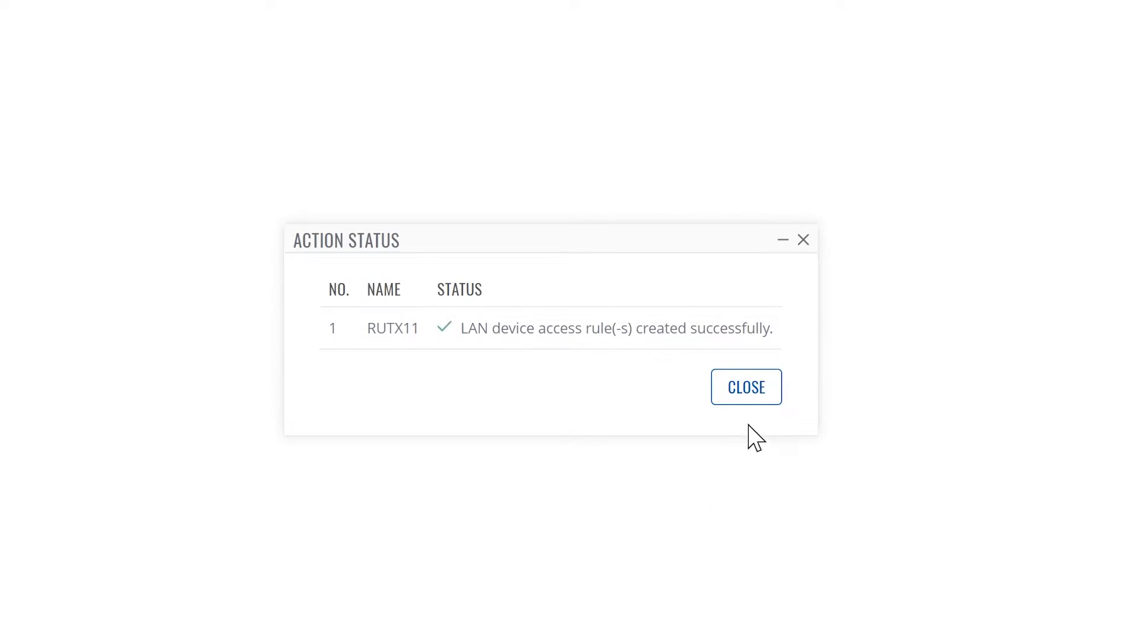
{"action": "left_click", "coordinate": [745, 387]}
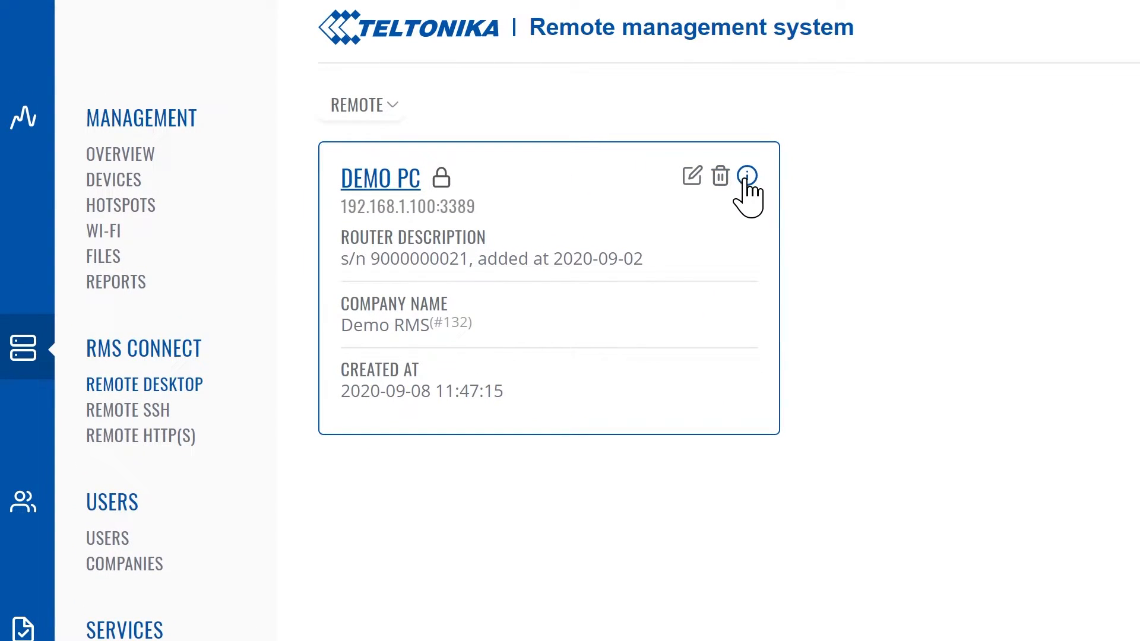
{"action": "mouse_move", "coordinate": [715, 216]}
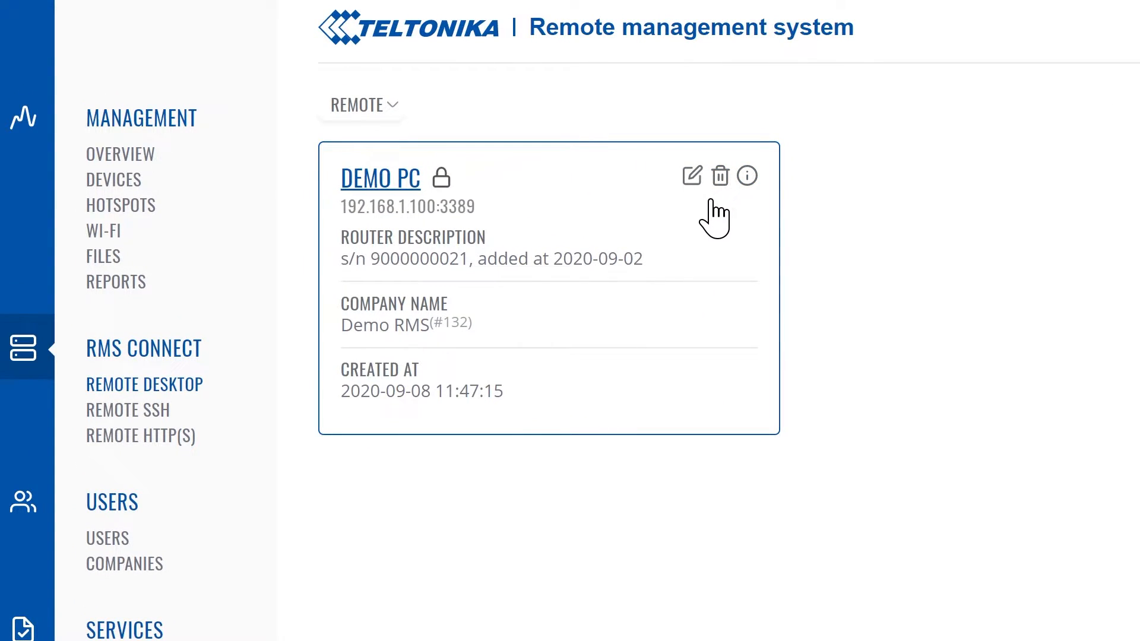
{"action": "mouse_move", "coordinate": [634, 247]}
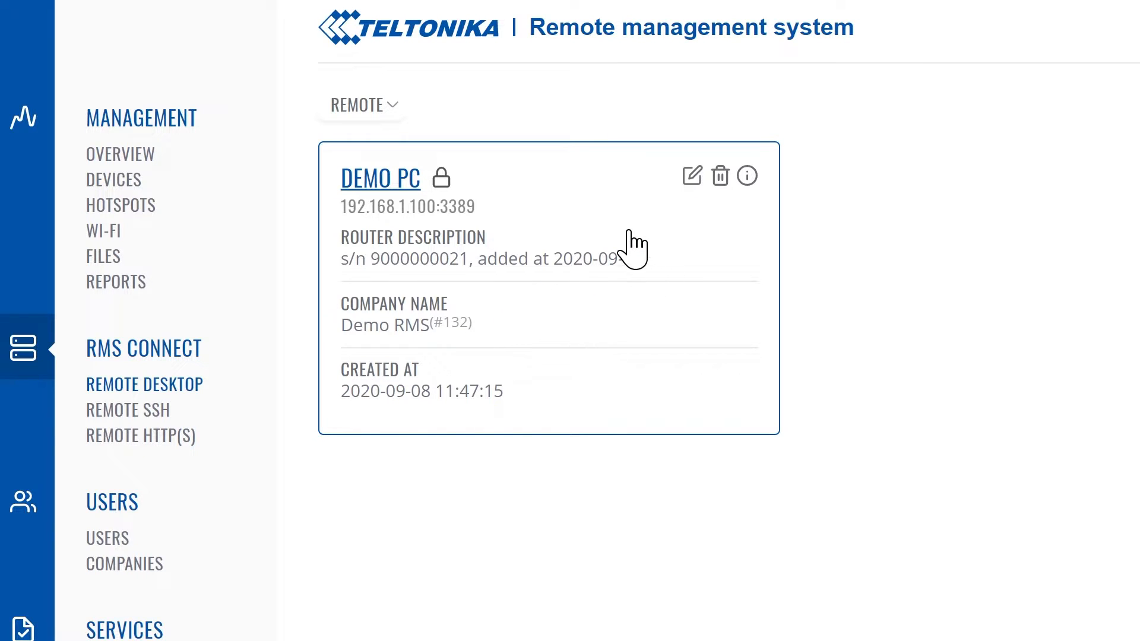
From Demo PC's access details, generate a share link expiring 2020-09-09.
{"action": "left_click", "coordinate": [746, 176]}
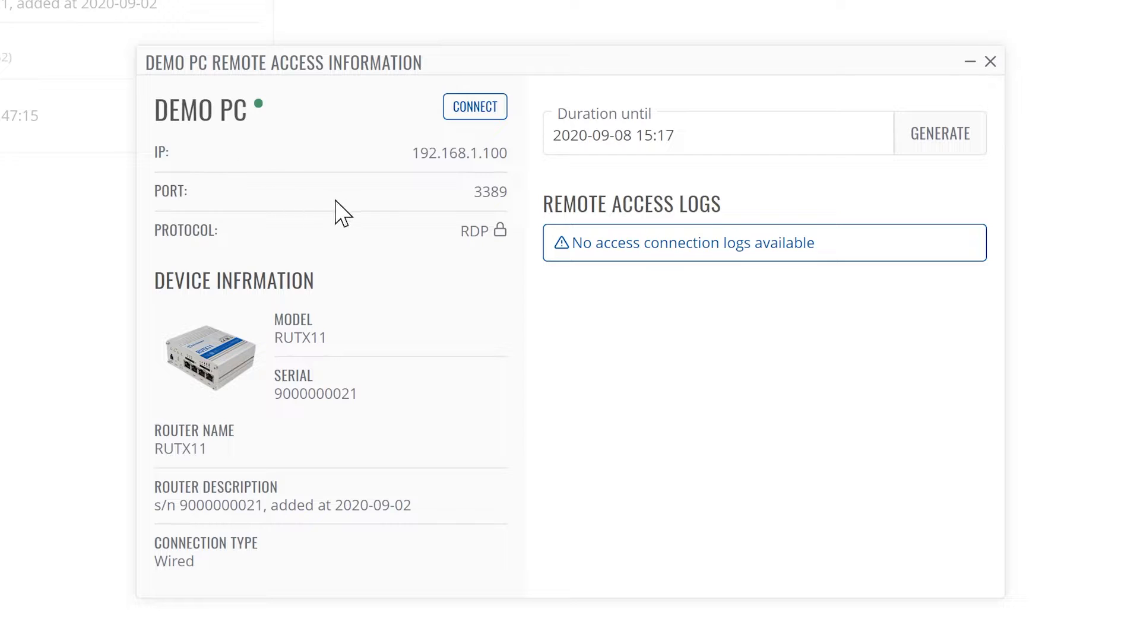
{"action": "left_click", "coordinate": [716, 134]}
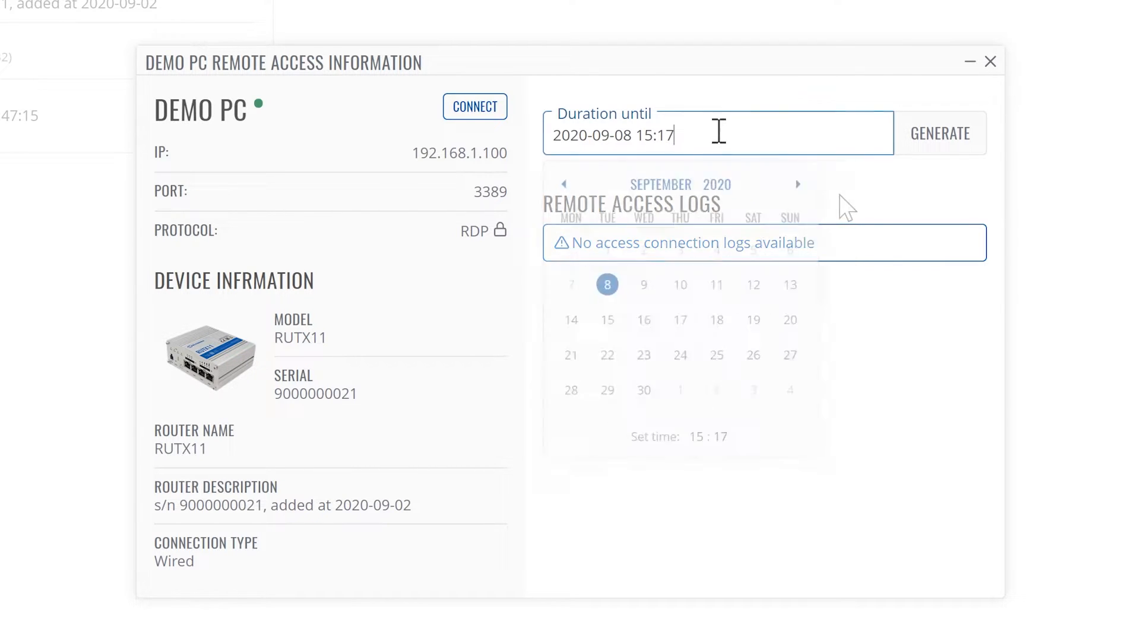
{"action": "left_click", "coordinate": [643, 284]}
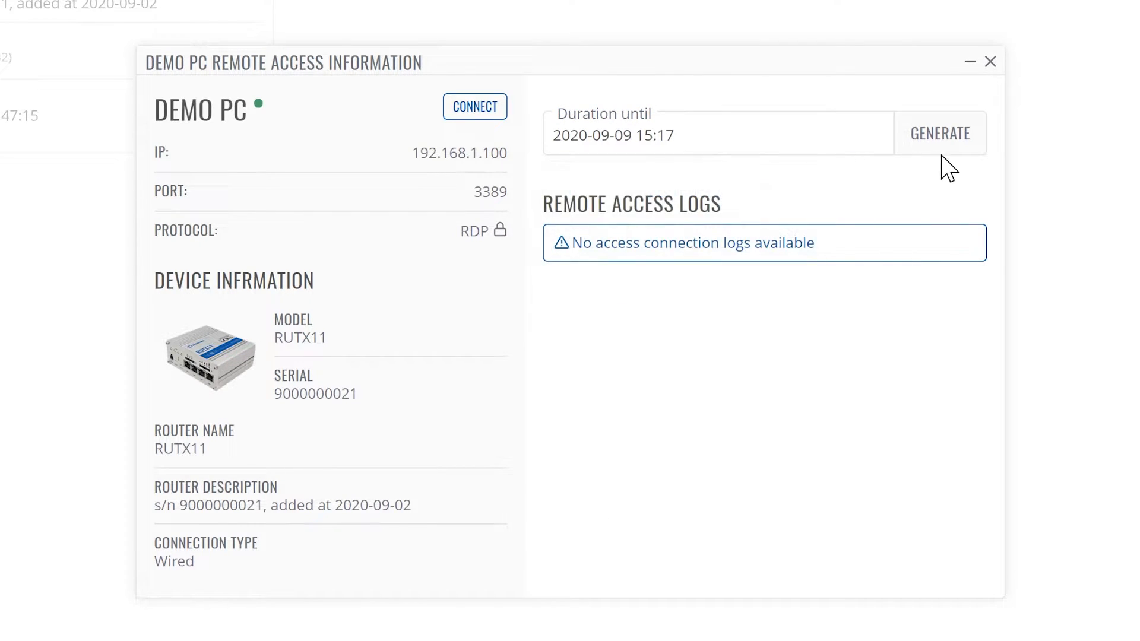
{"action": "left_click", "coordinate": [475, 105]}
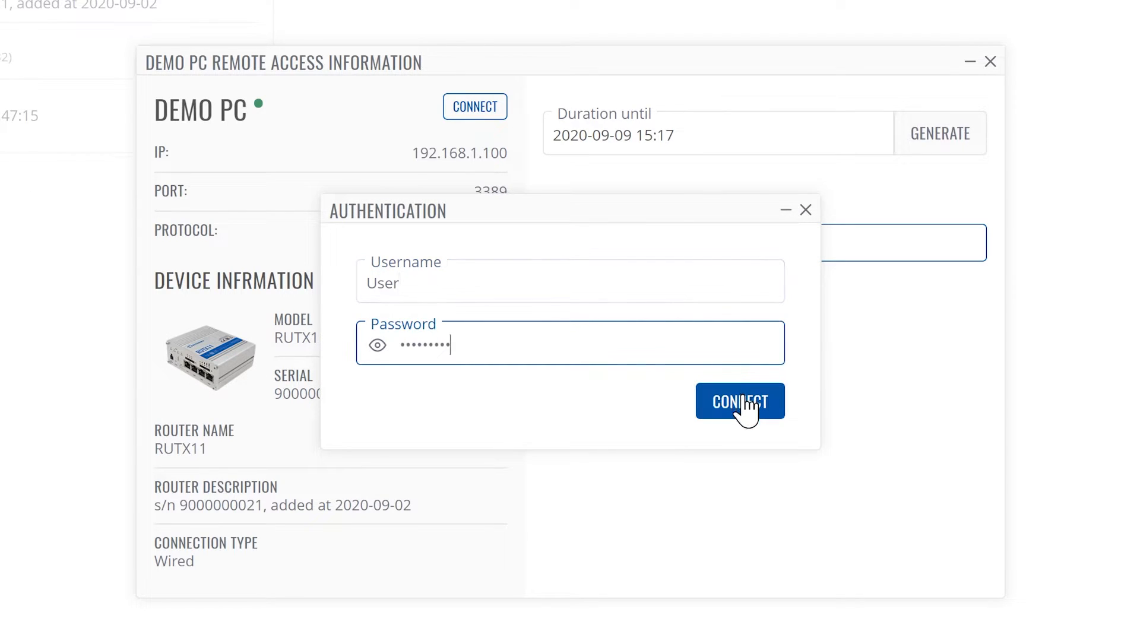
Copy the share link, connect to Demo PC and authenticate with username and password.
{"action": "left_click", "coordinate": [740, 402]}
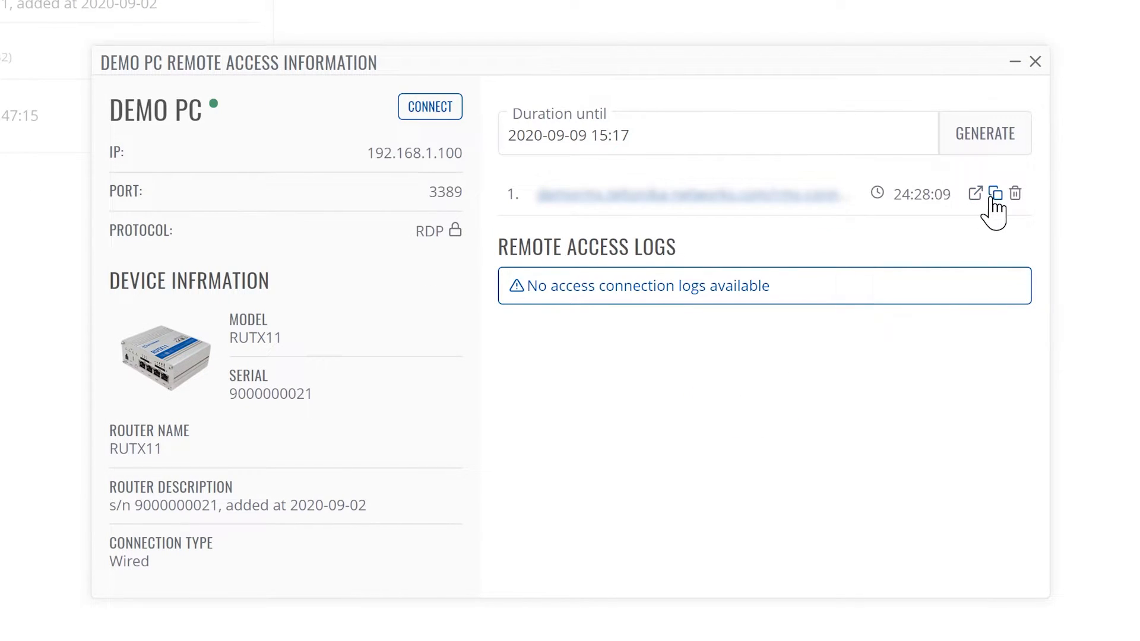
{"action": "mouse_move", "coordinate": [430, 105]}
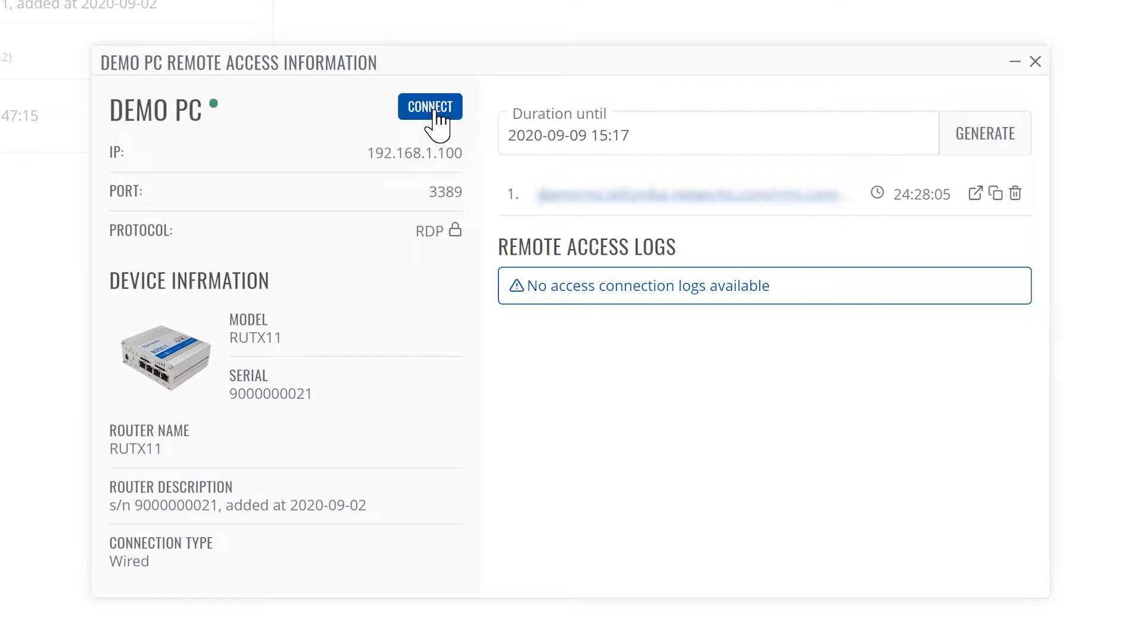
{"action": "left_click", "coordinate": [429, 105]}
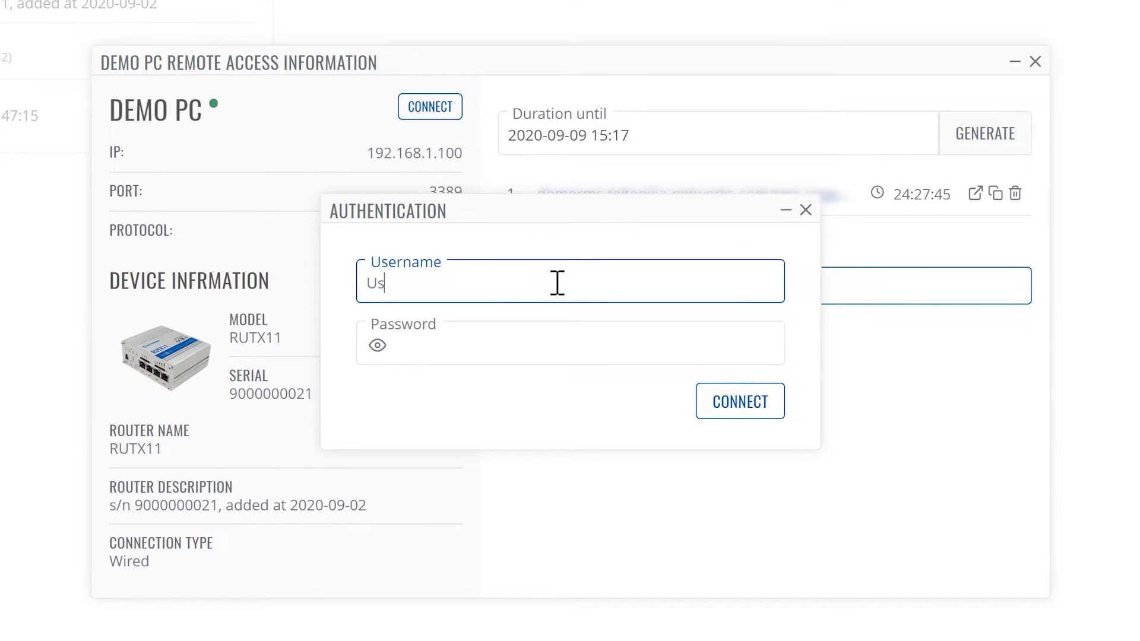
{"action": "left_click", "coordinate": [740, 400]}
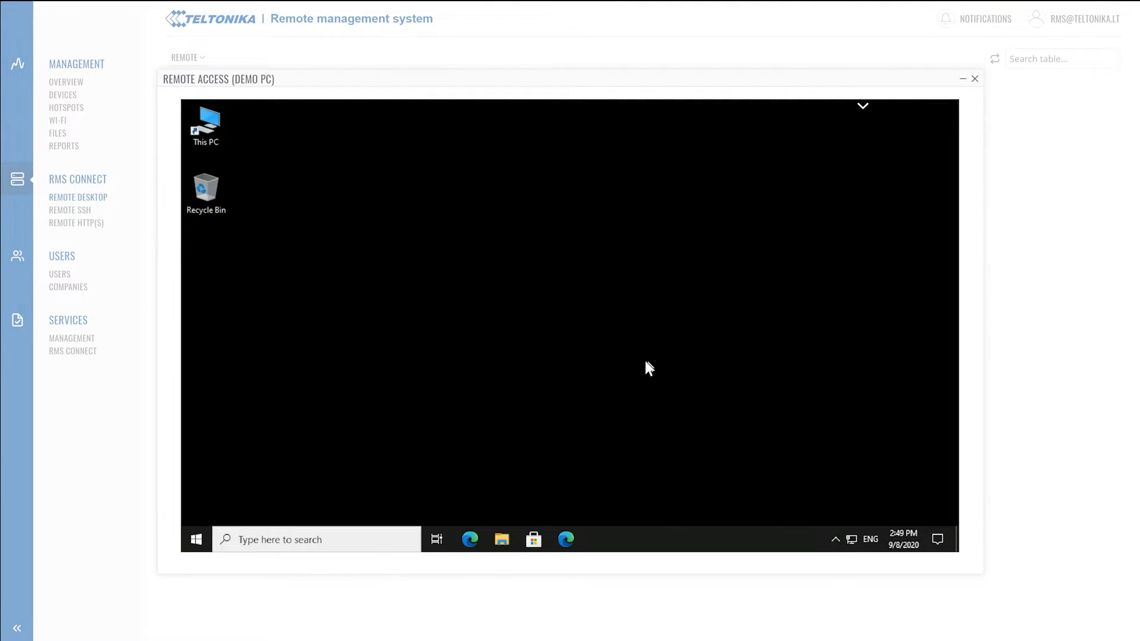
Bring up the Windows Start menu inside the live Demo PC session.
{"action": "left_click", "coordinate": [196, 539]}
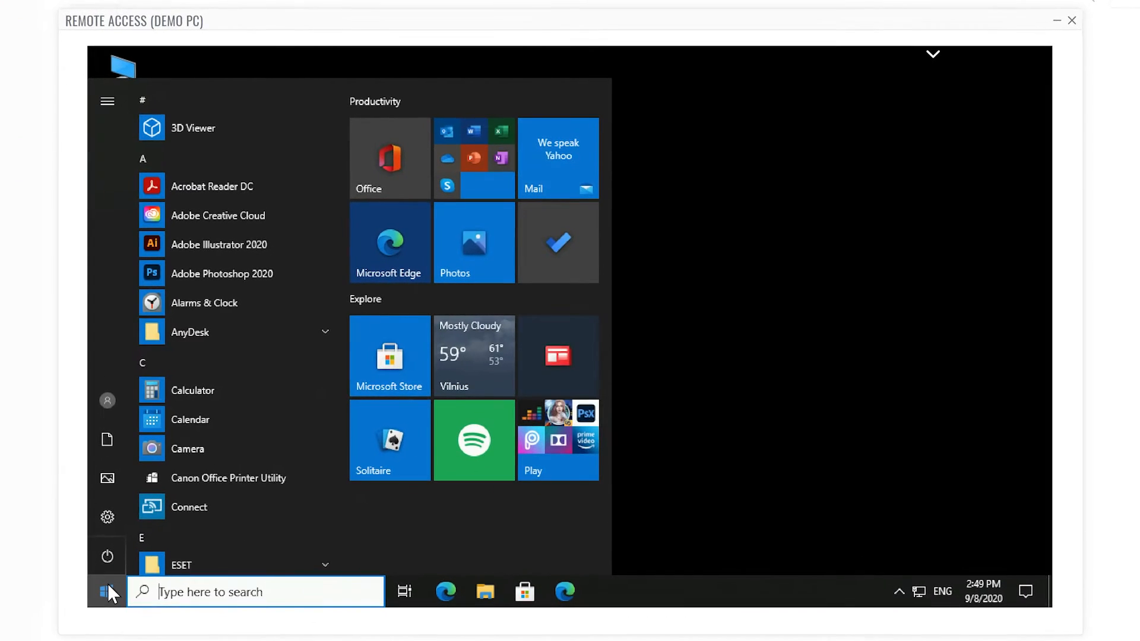
{"action": "mouse_move", "coordinate": [248, 428]}
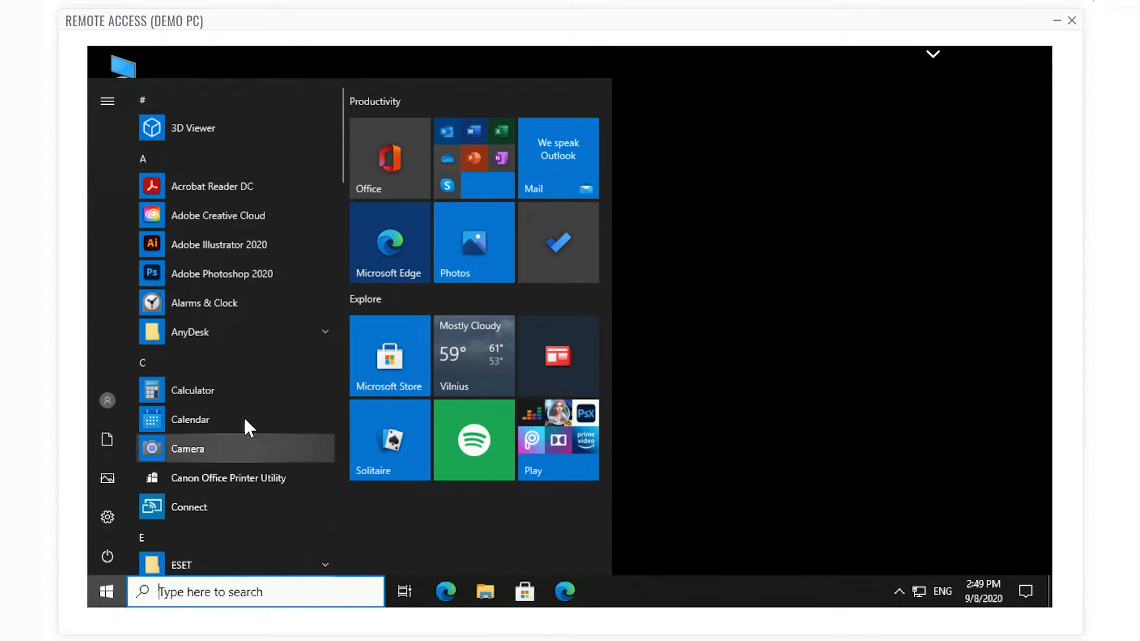